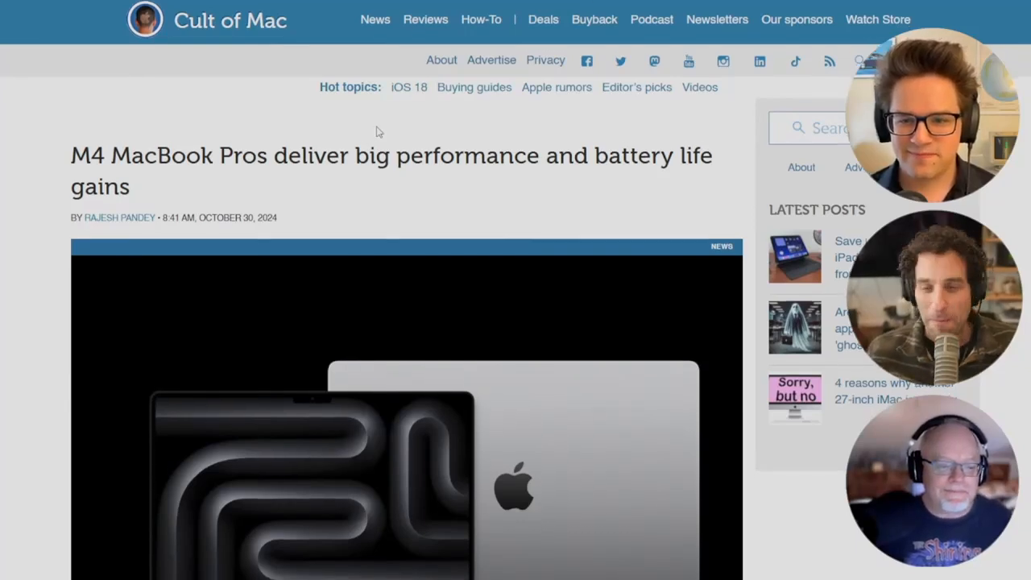
Step: Scroll through the 16-inch MacBook Pro listings before narrowing the chip filter
scroll("down", 3)
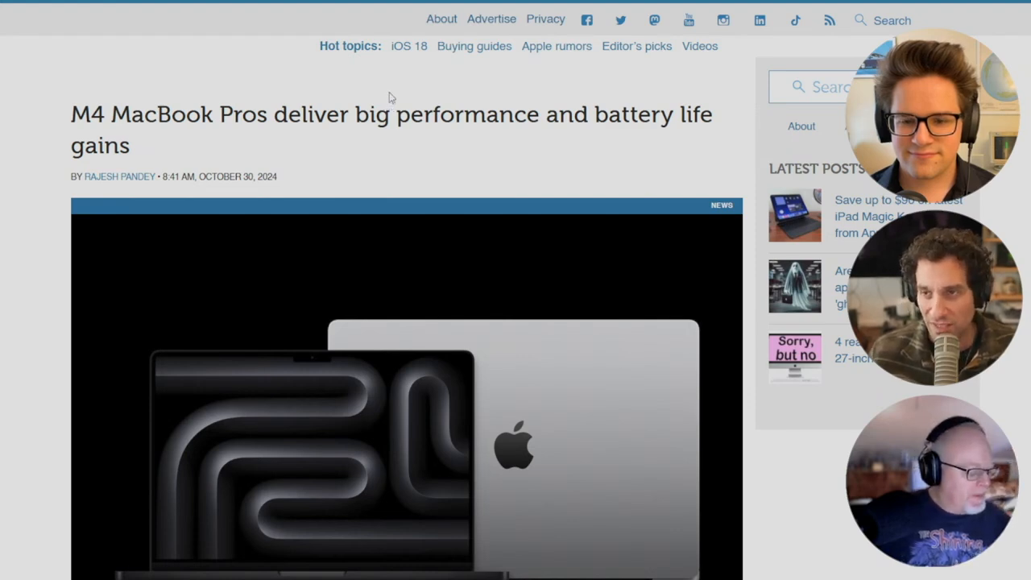
scroll("down", 3)
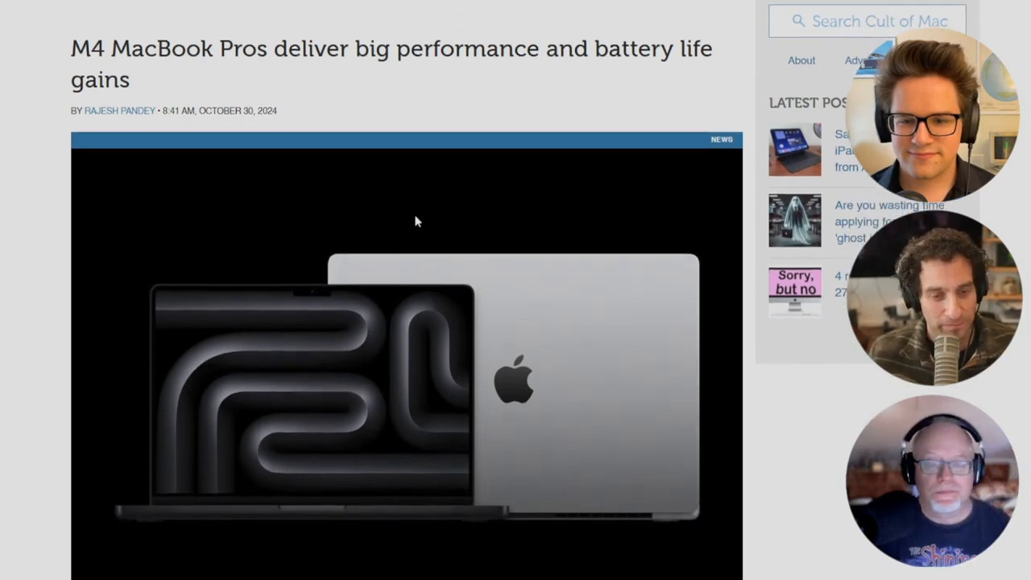
mouse_move(389, 192)
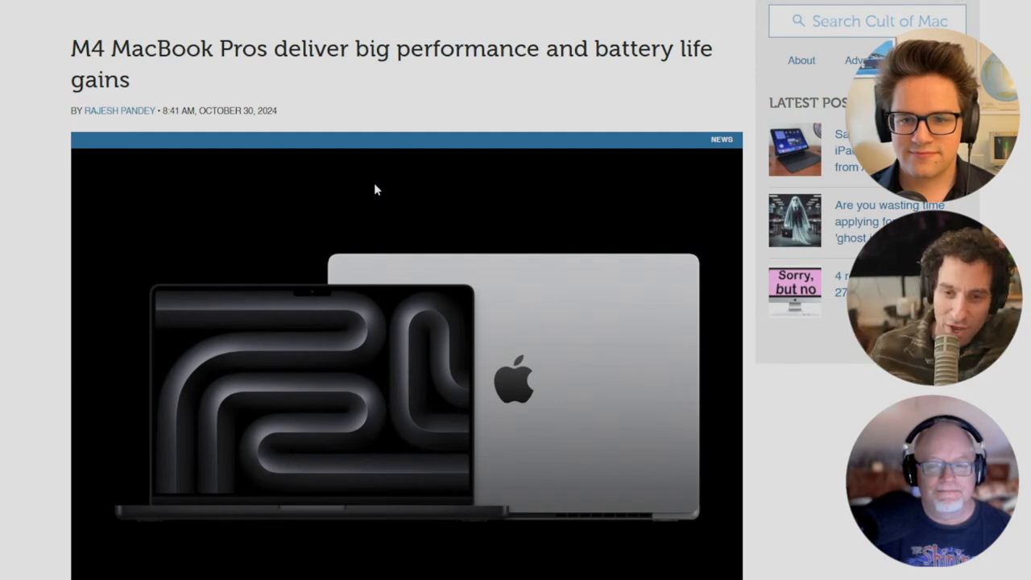
mouse_move(348, 249)
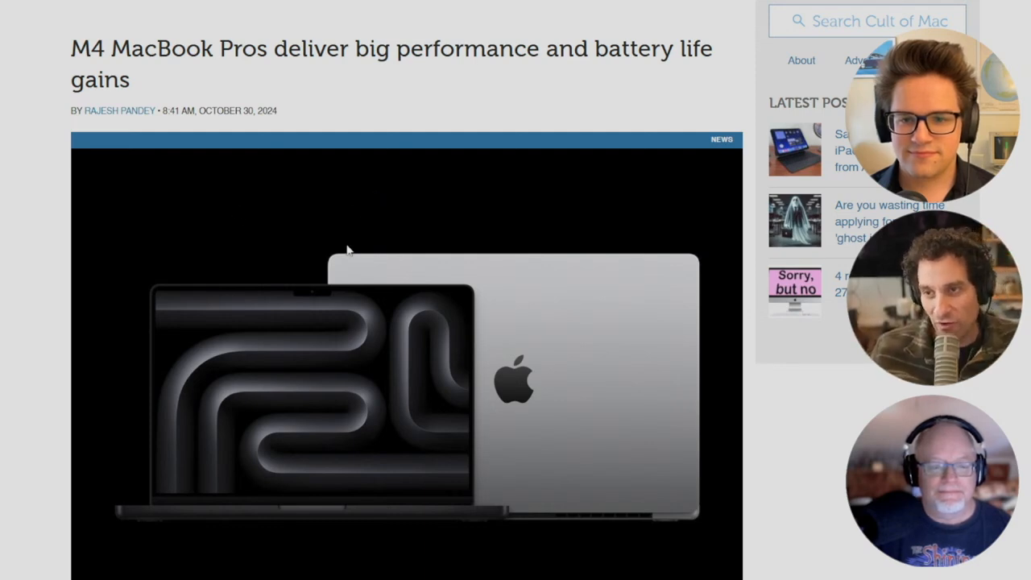
mouse_move(503, 249)
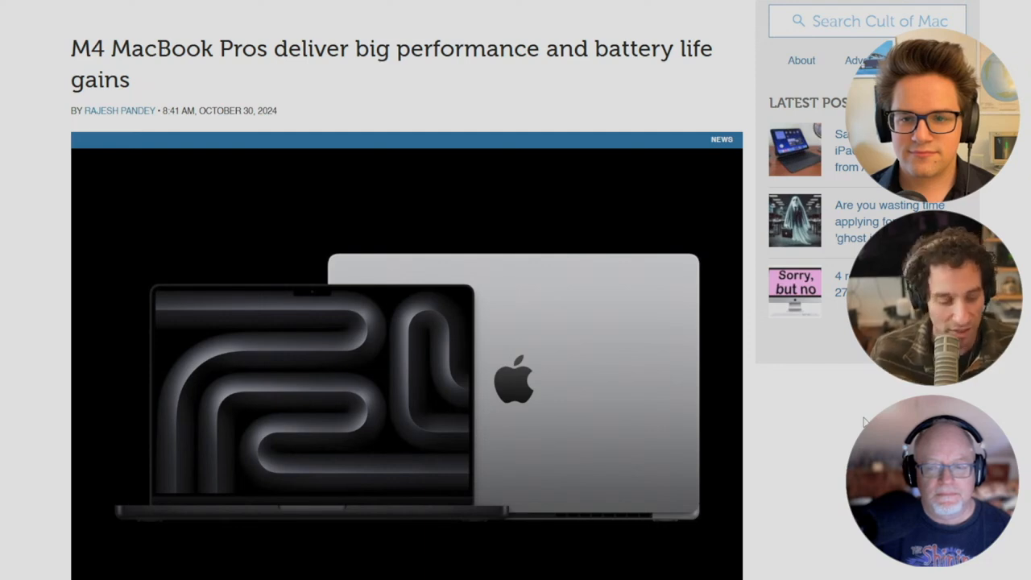
mouse_move(812, 484)
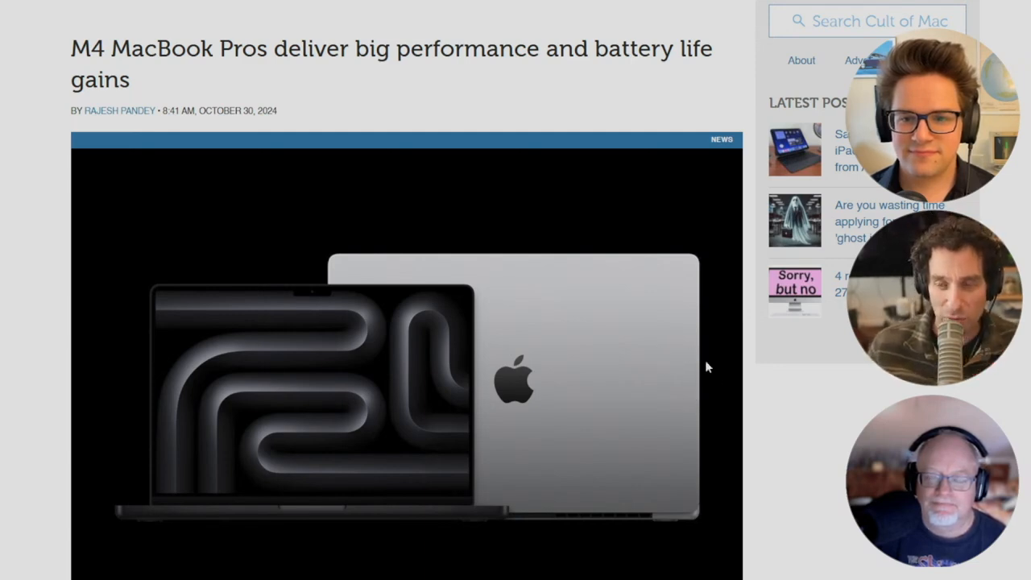
mouse_move(695, 370)
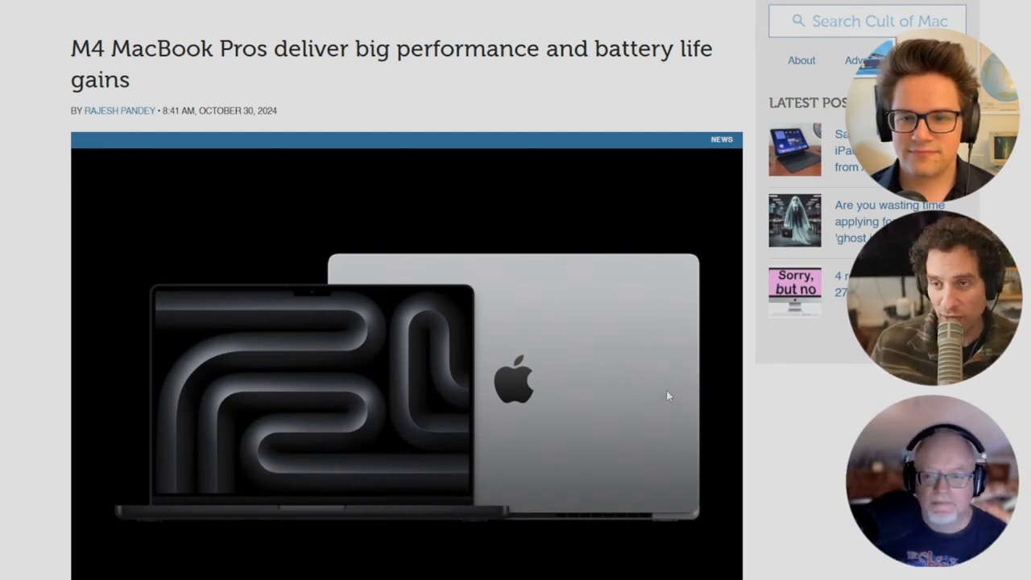
mouse_move(745, 410)
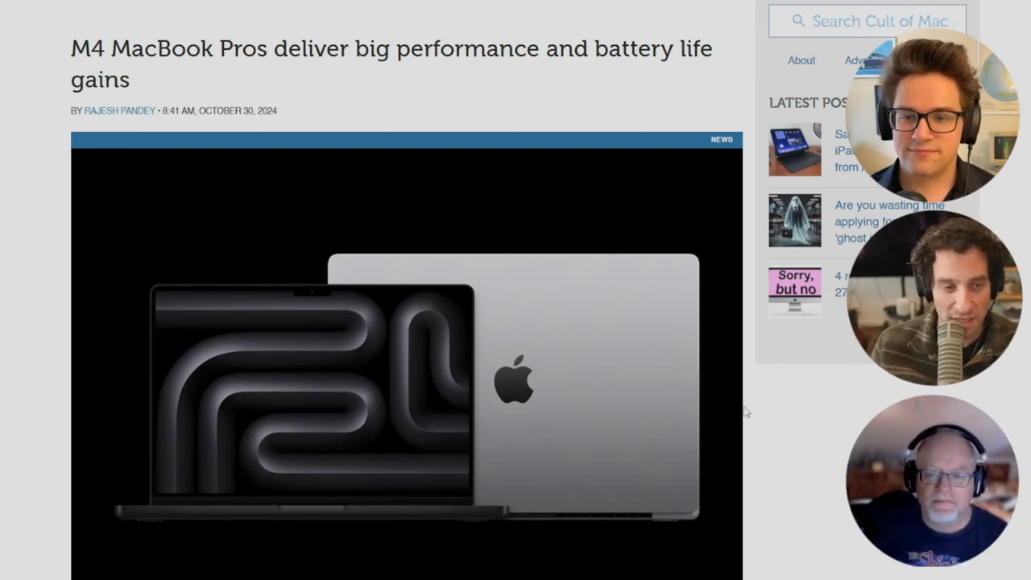
mouse_move(804, 338)
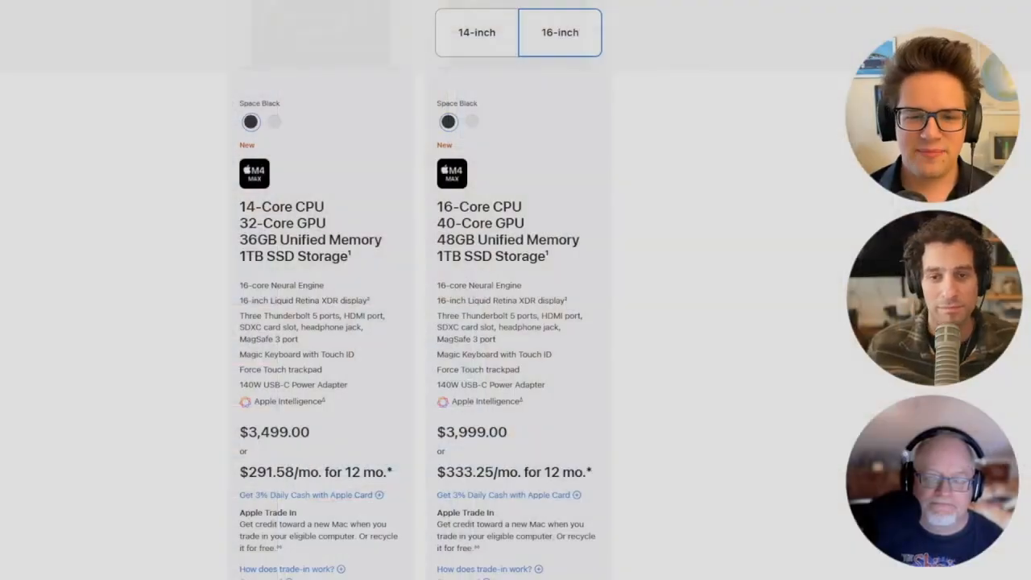
scroll("up", 3)
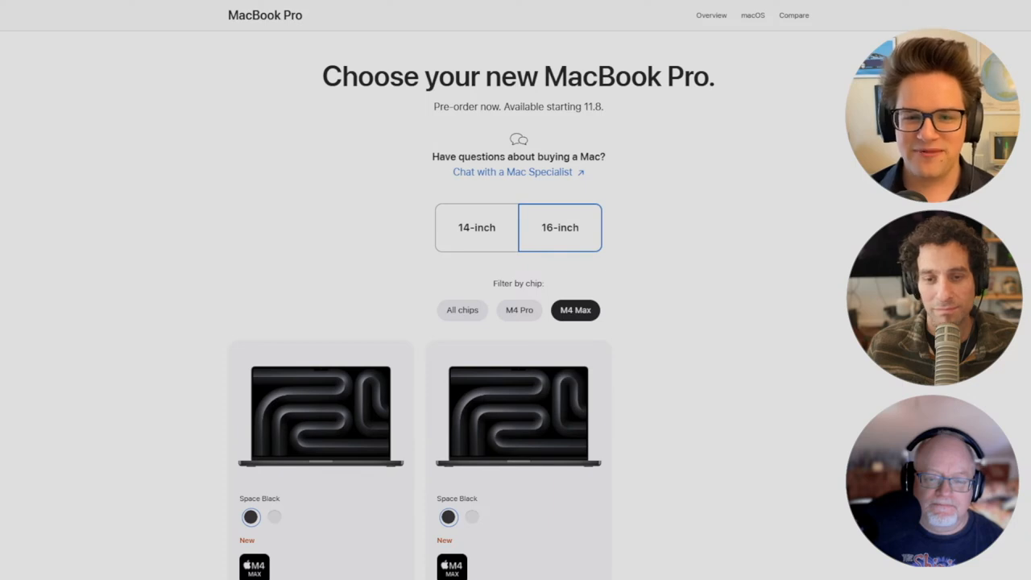
mouse_move(184, 393)
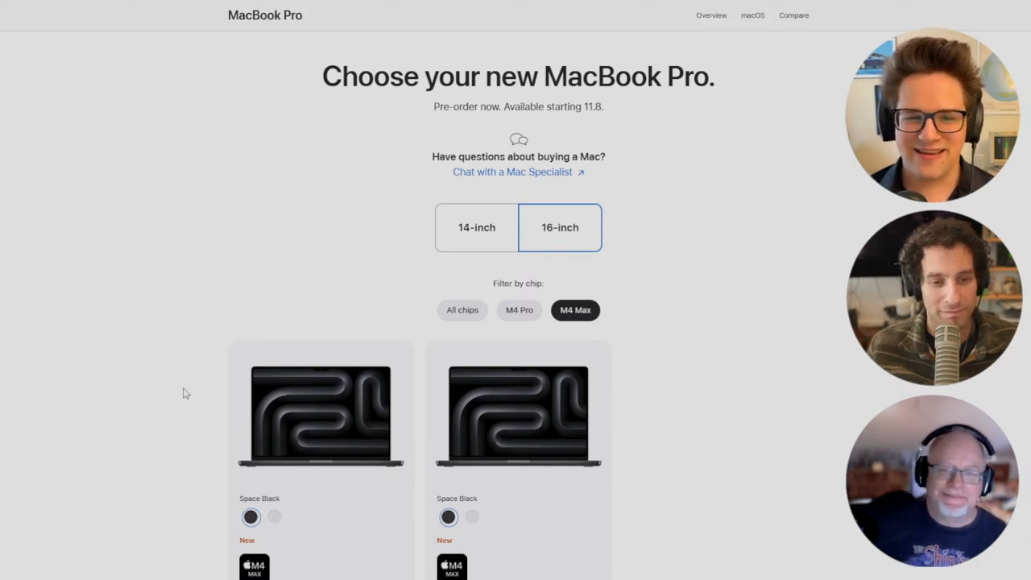
scroll("down", 3)
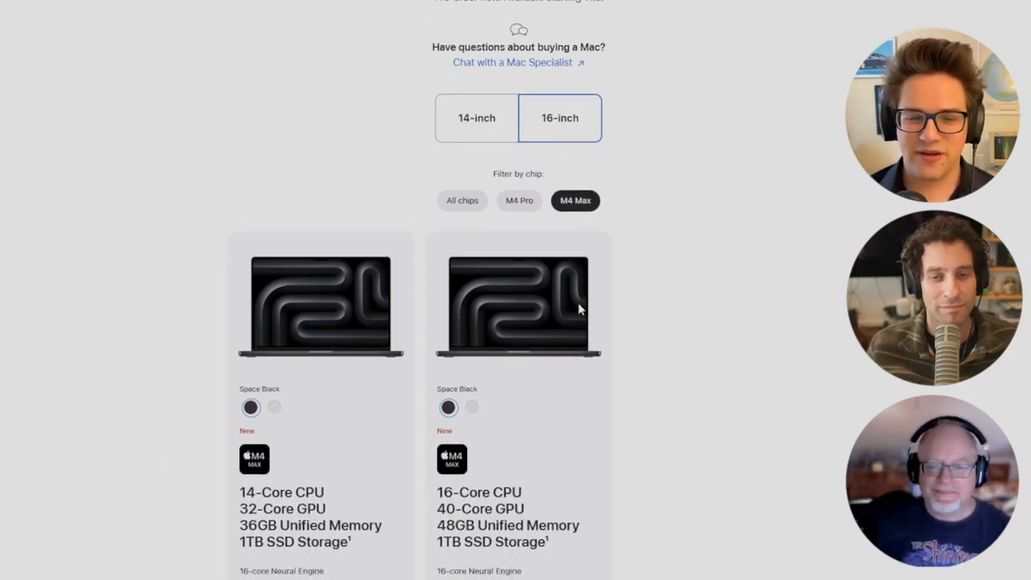
scroll("down", 3)
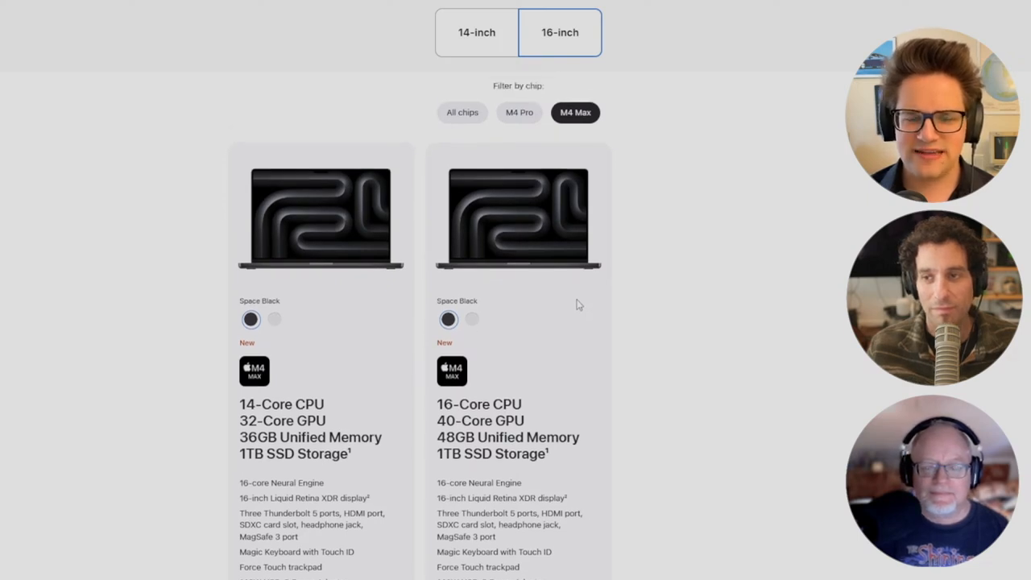
mouse_move(575, 297)
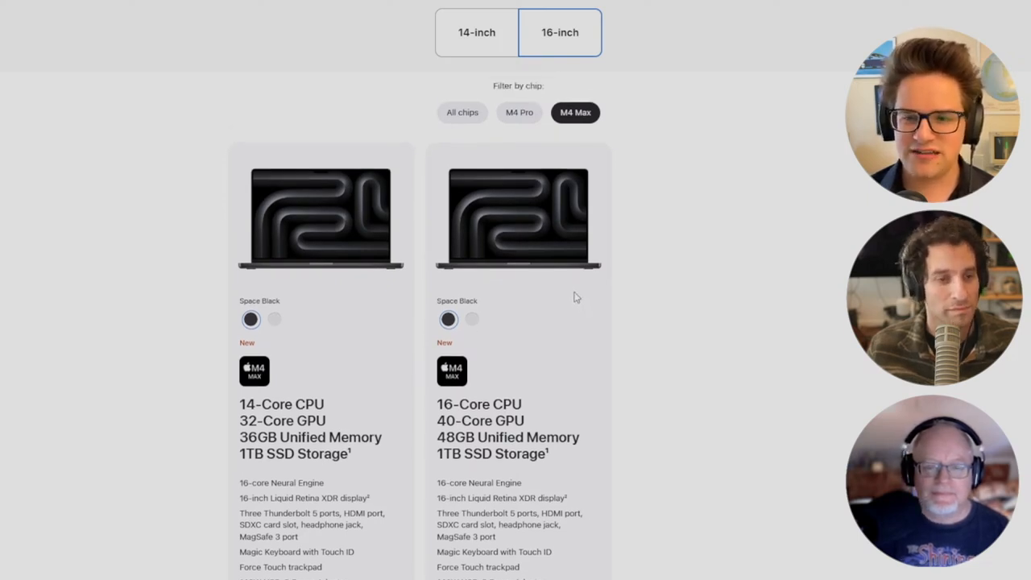
mouse_move(529, 351)
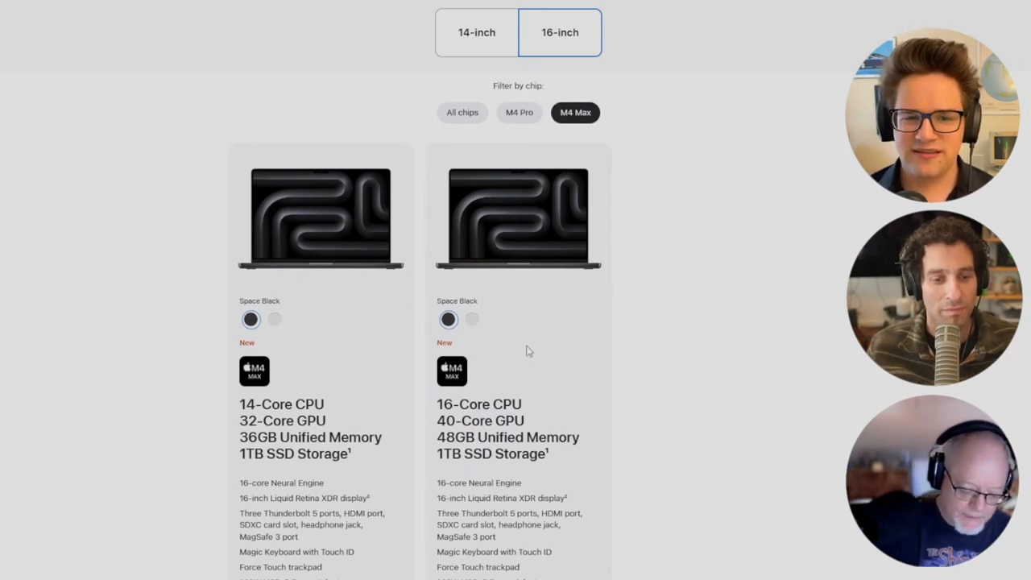
scroll("down", 3)
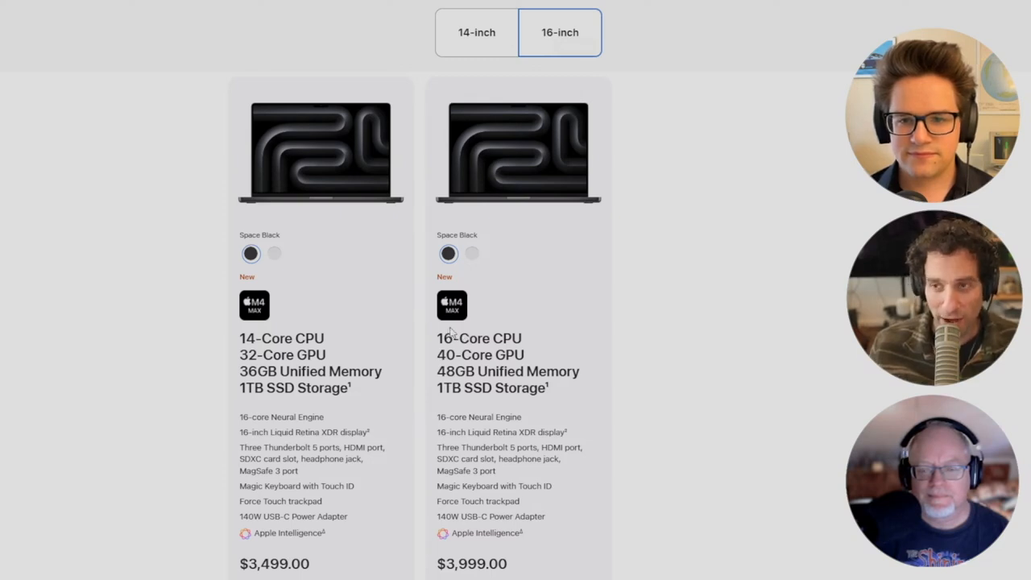
mouse_move(470, 326)
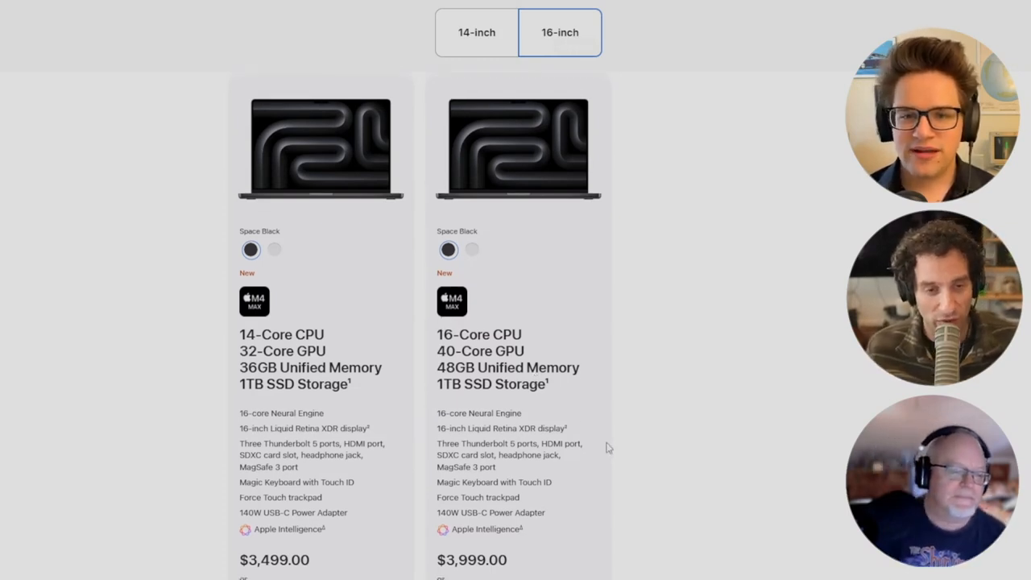
scroll("down", 3)
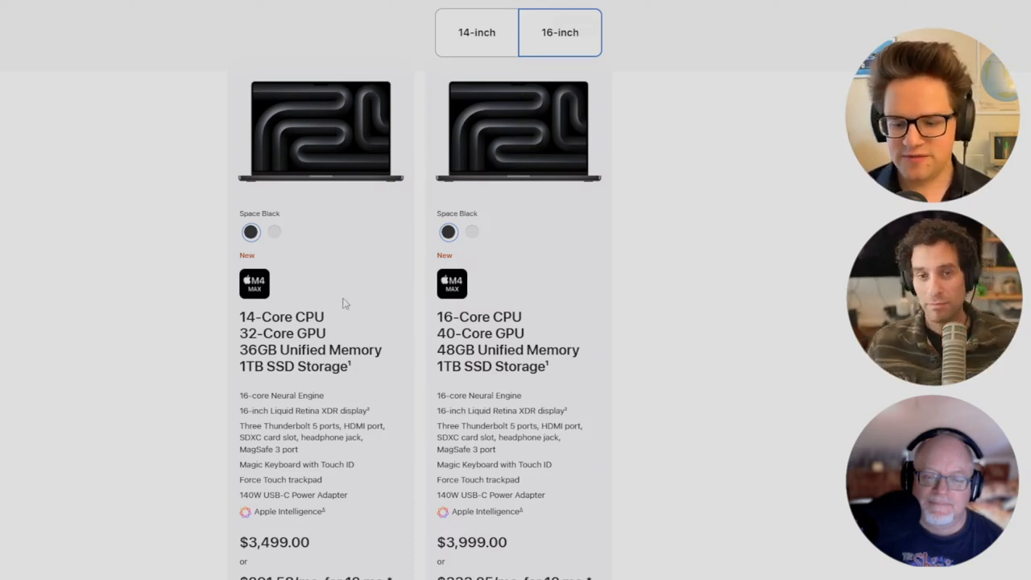
mouse_move(316, 276)
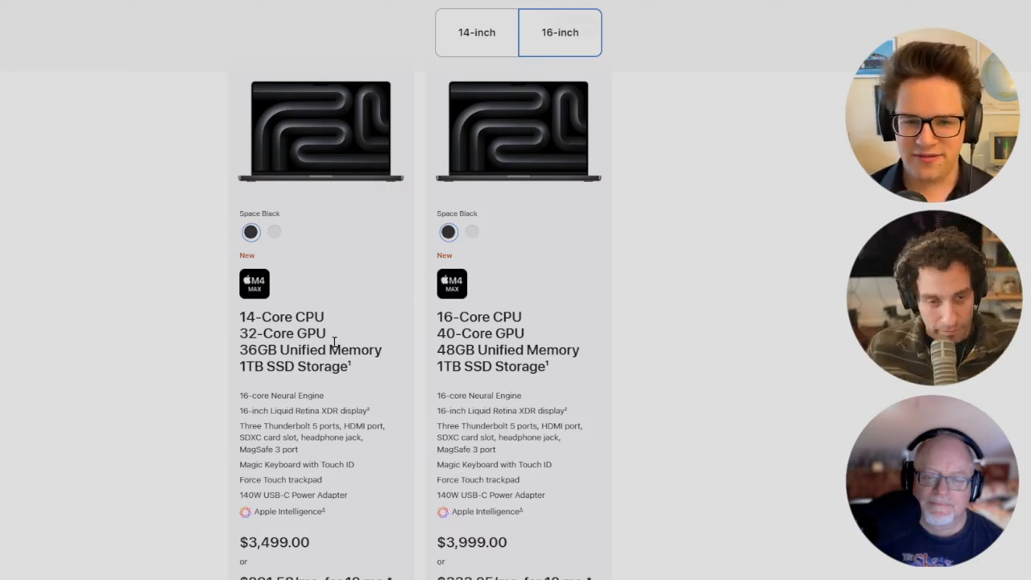
mouse_move(276, 310)
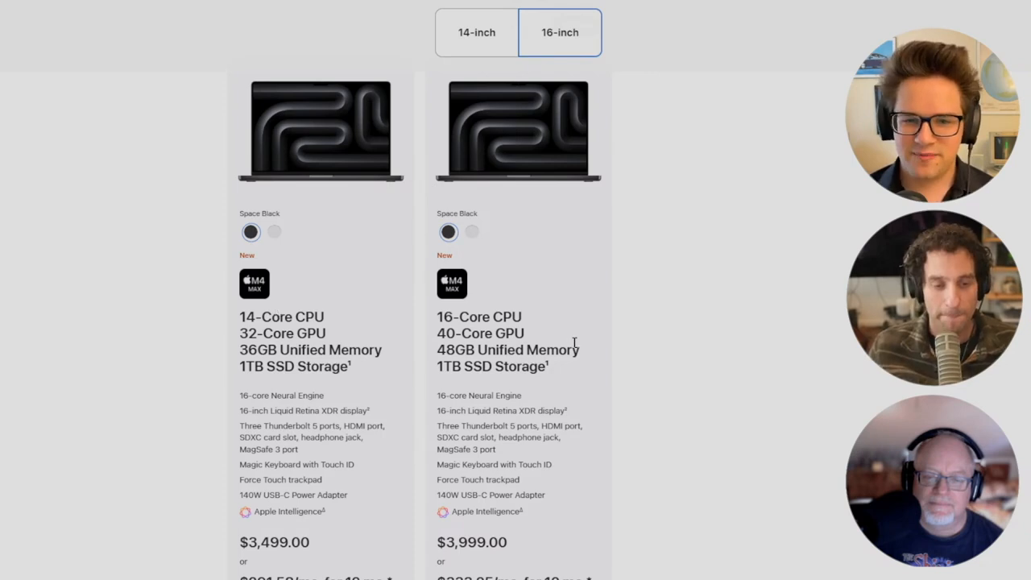
mouse_move(711, 205)
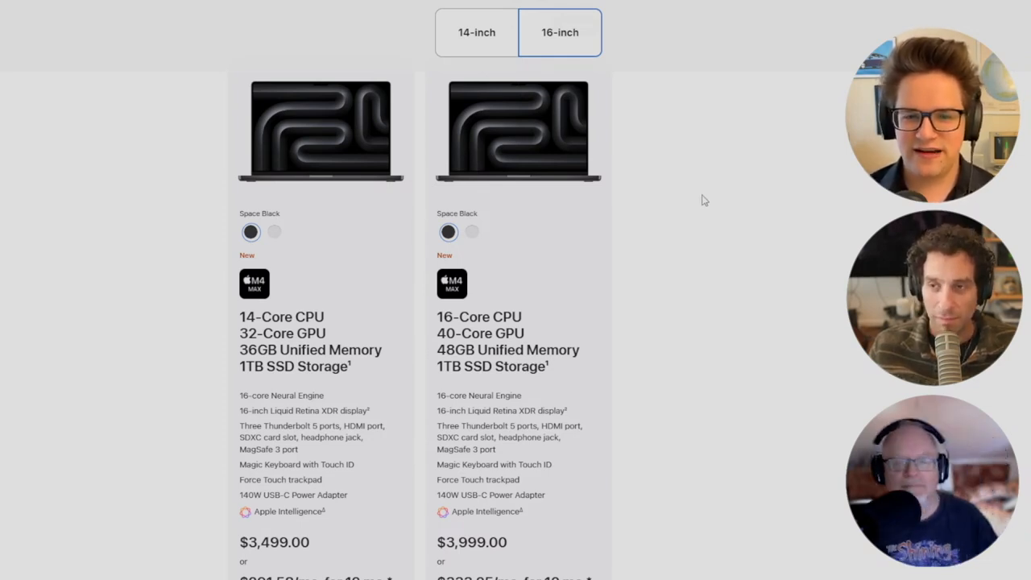
mouse_move(654, 238)
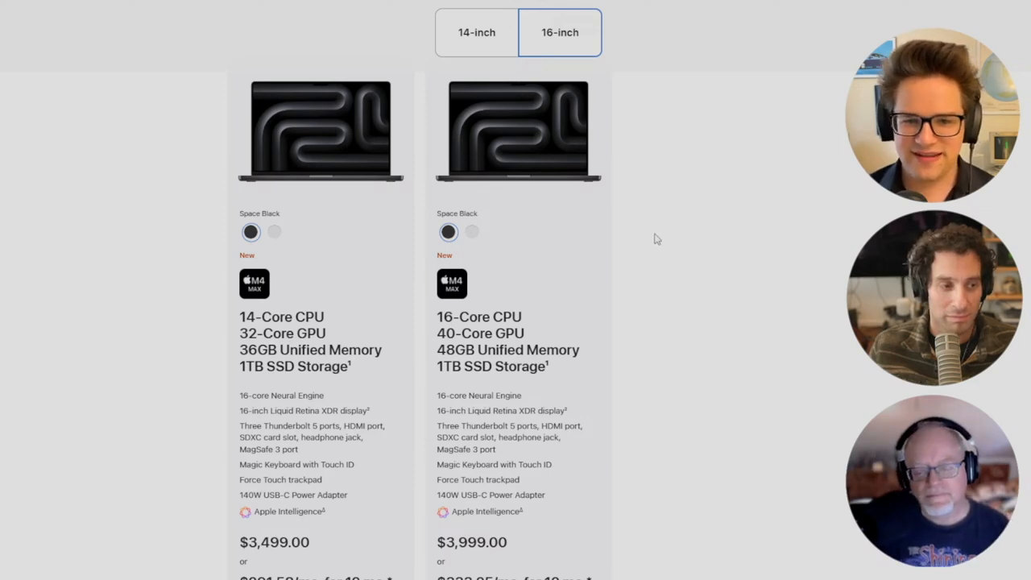
mouse_move(682, 250)
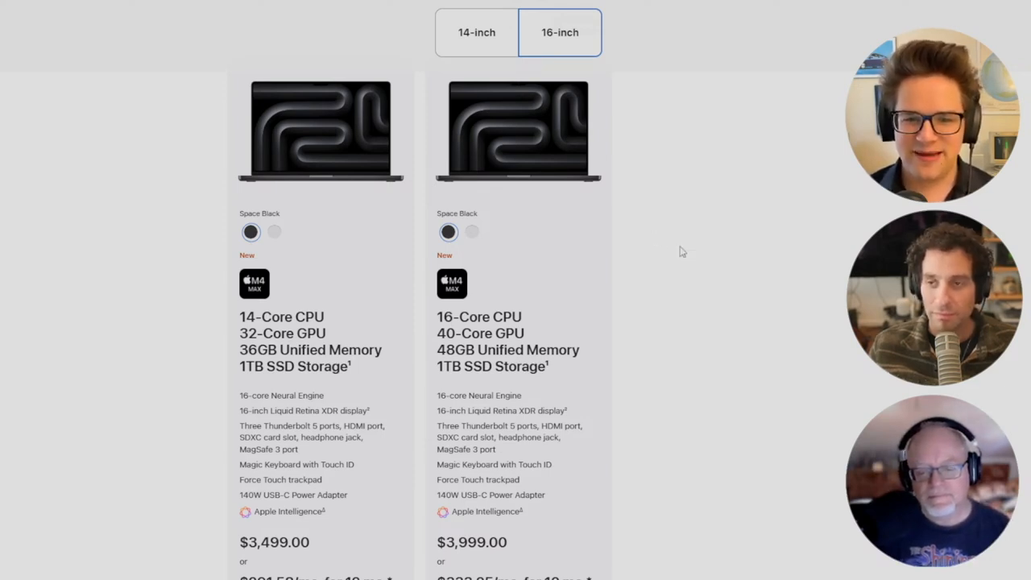
mouse_move(668, 241)
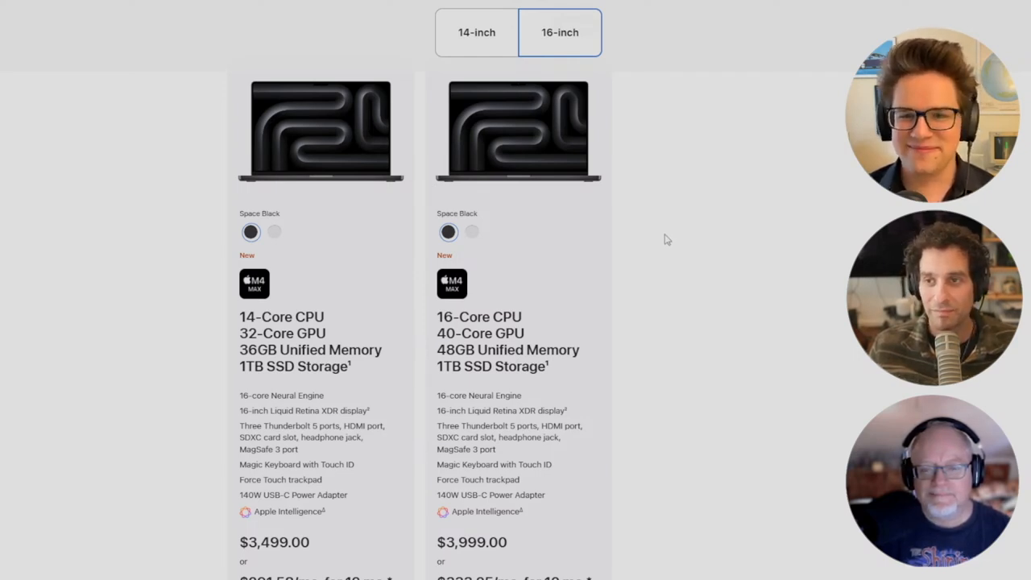
mouse_move(543, 300)
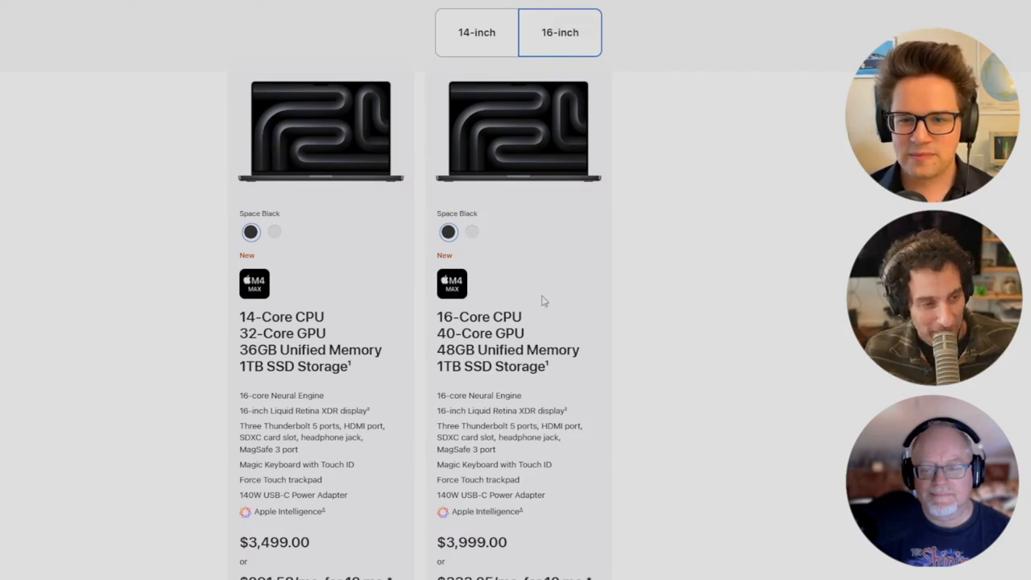
mouse_move(257, 321)
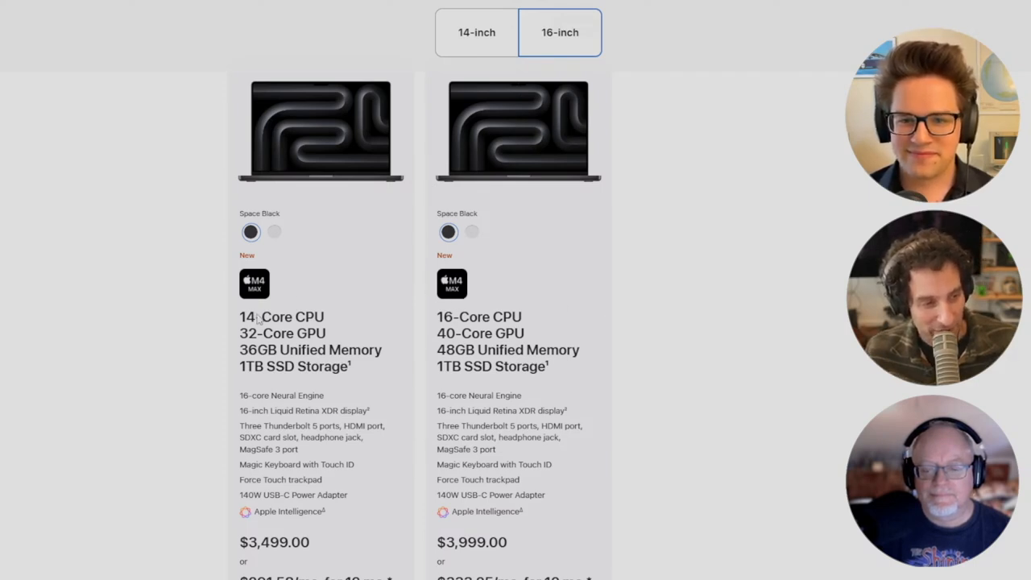
mouse_move(64, 281)
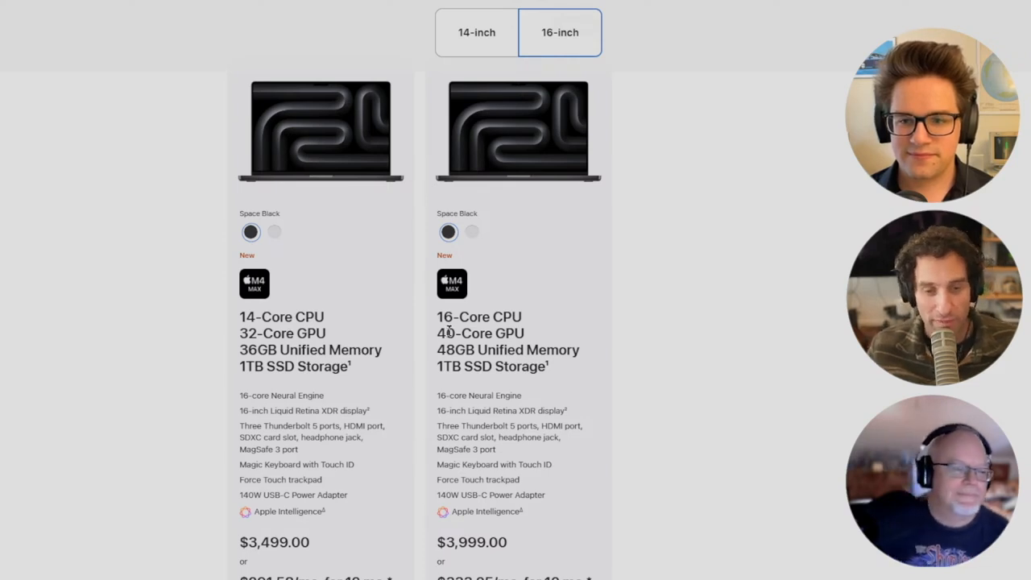
mouse_move(451, 328)
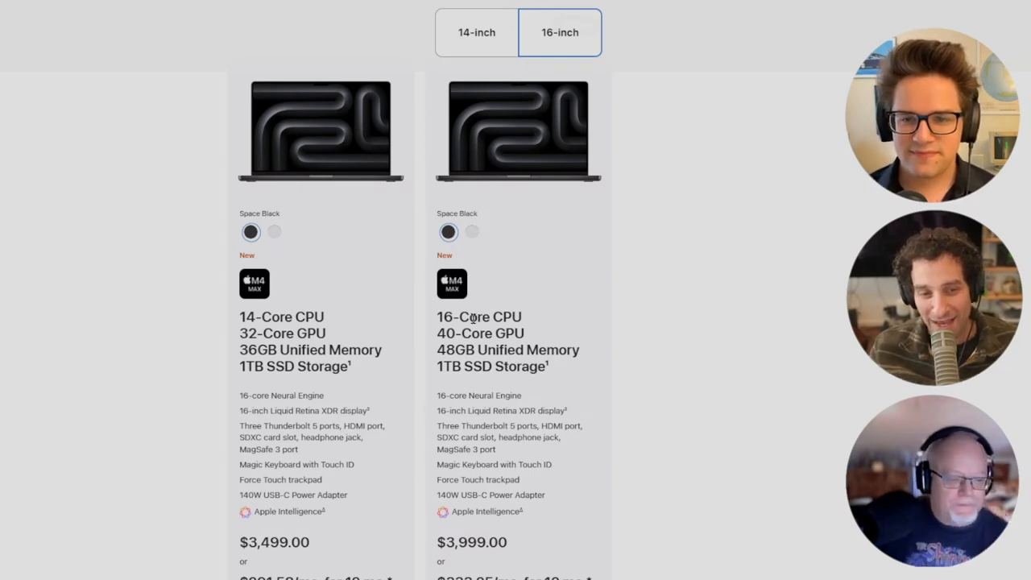
scroll("down", 3)
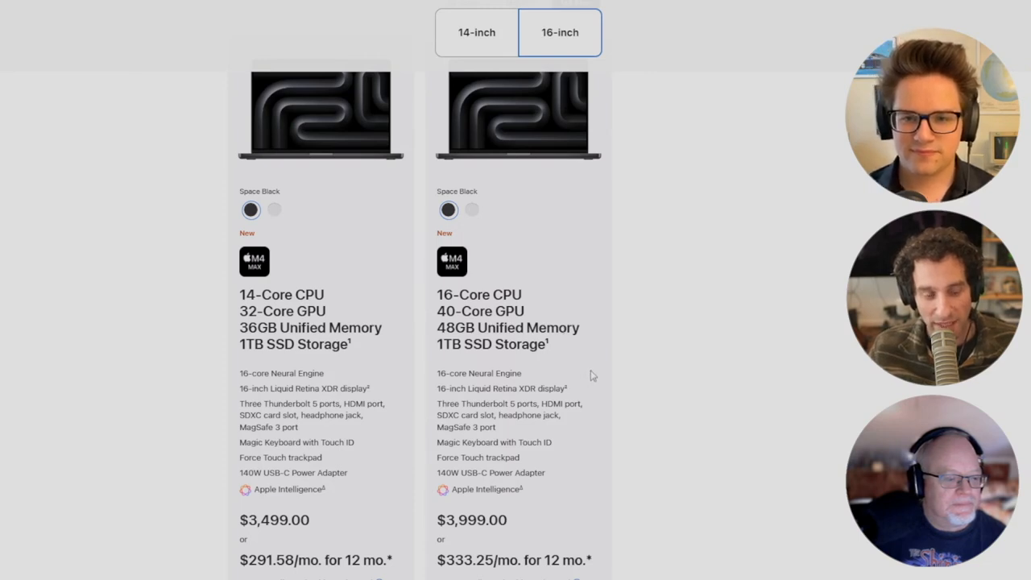
mouse_move(619, 359)
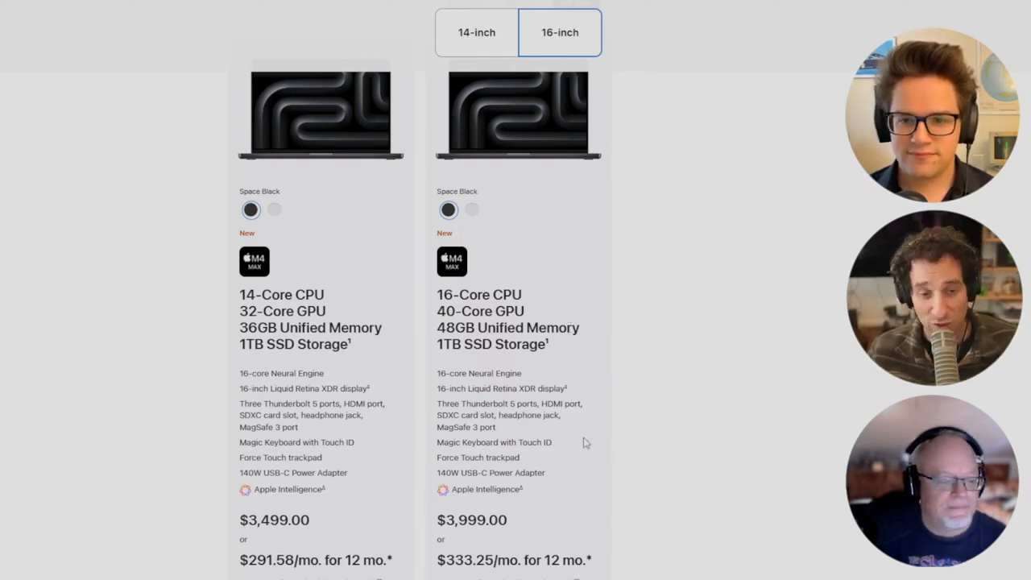
mouse_move(641, 425)
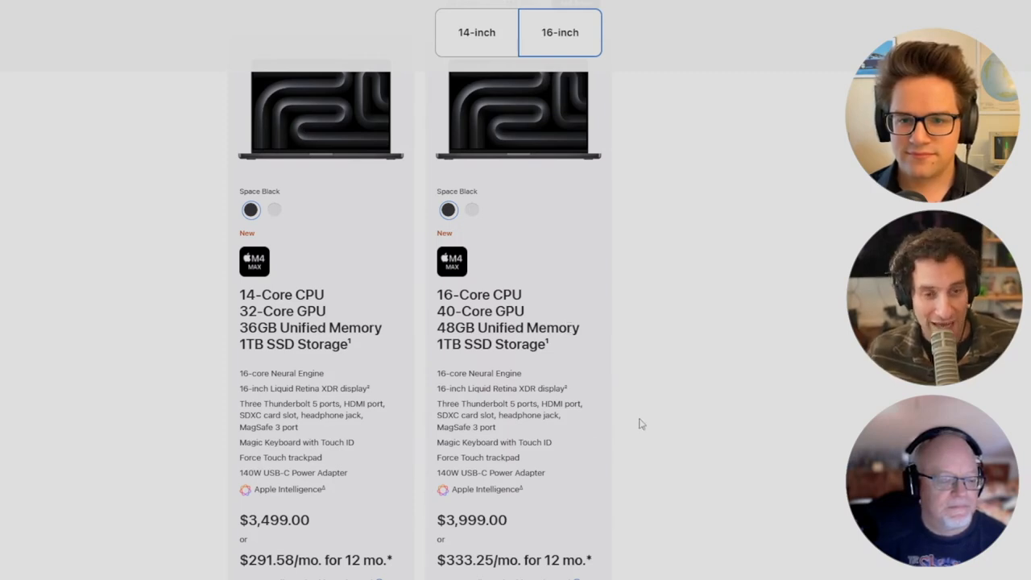
mouse_move(437, 300)
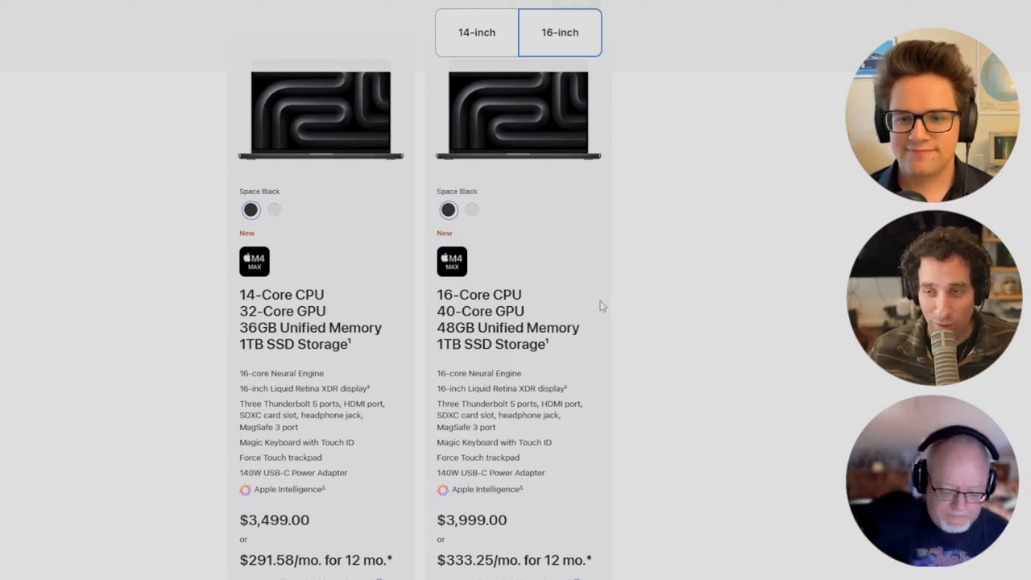
mouse_move(585, 322)
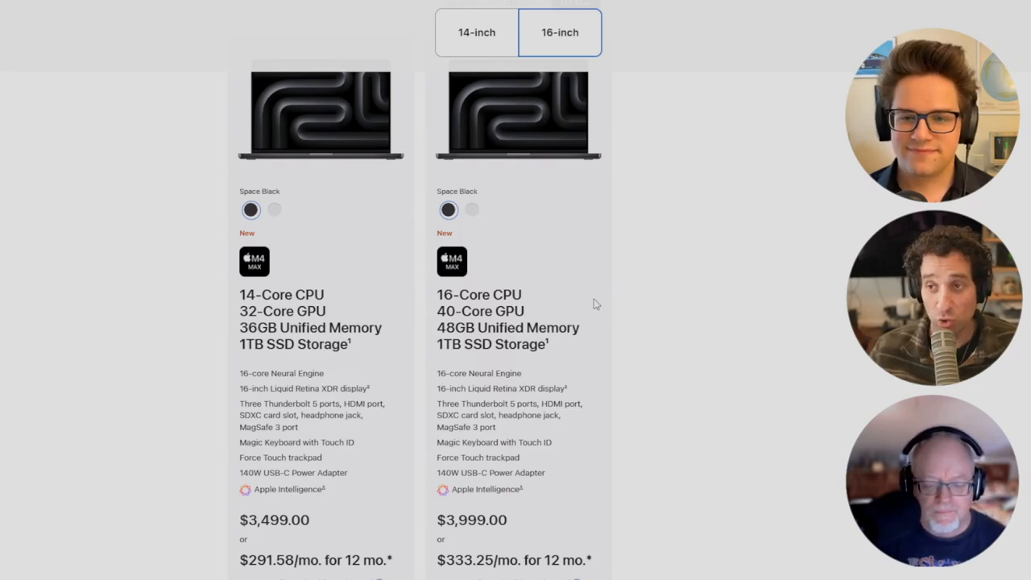
mouse_move(389, 467)
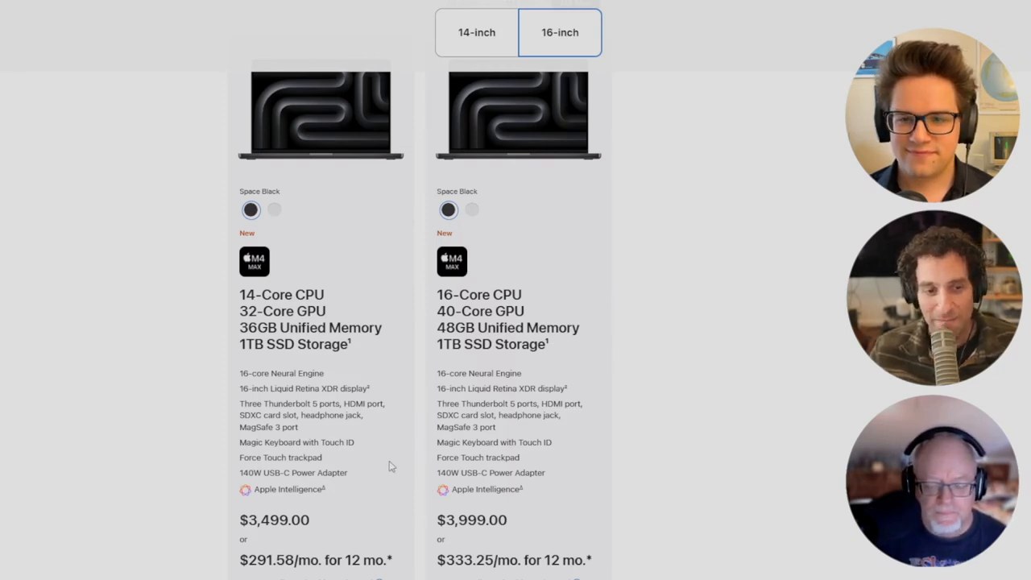
scroll("down", 3)
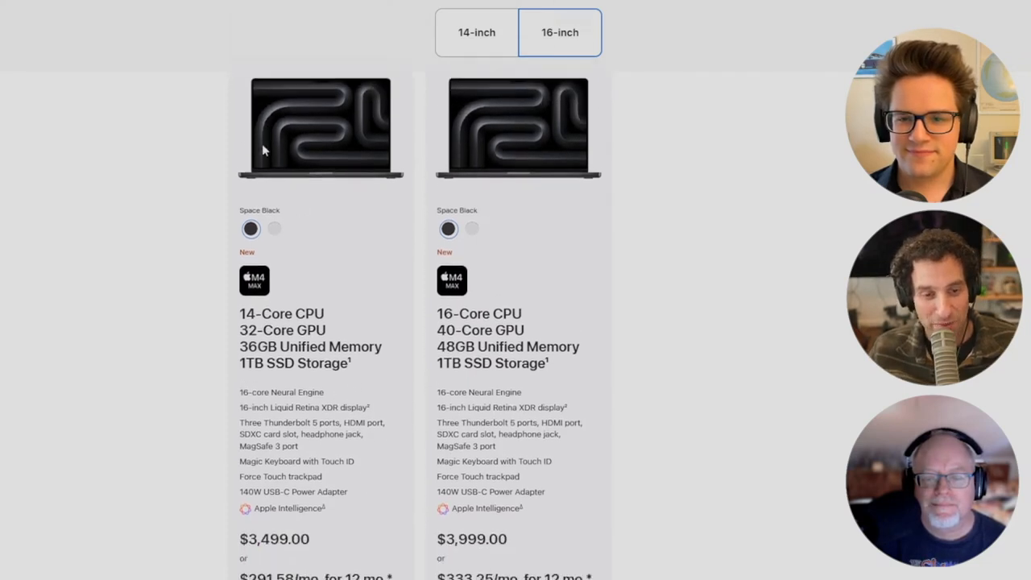
scroll("up", 3)
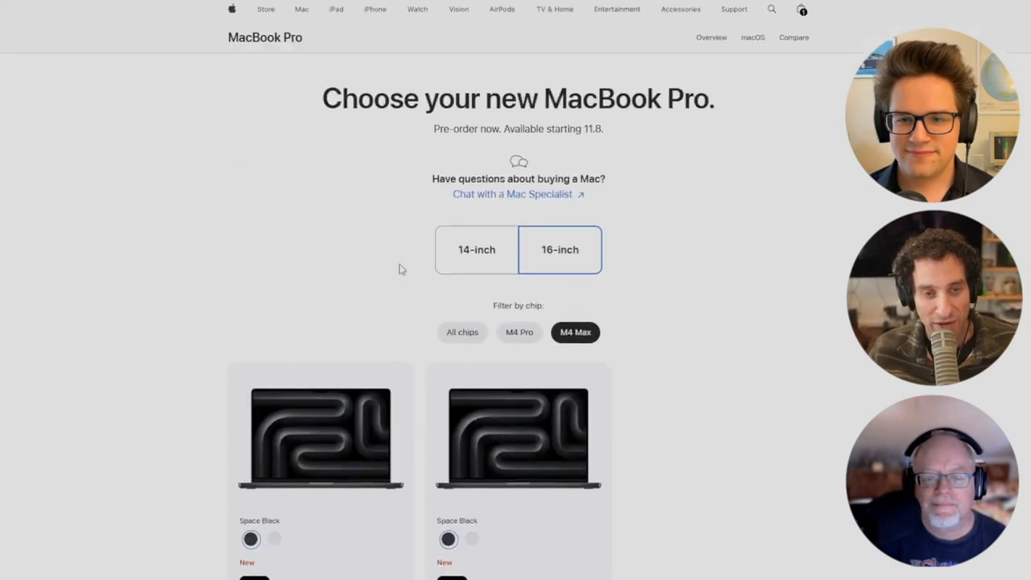
Step: Filter to M4 Pro models and scroll to the $2,499 and $2,899 configurations' buy buttons
left_click(519, 332)
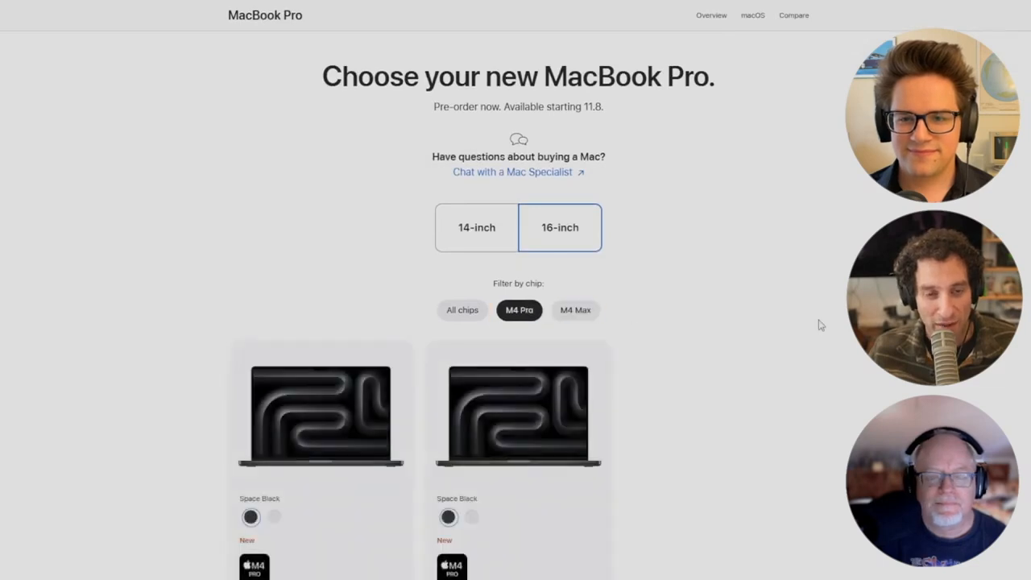
scroll("down", 3)
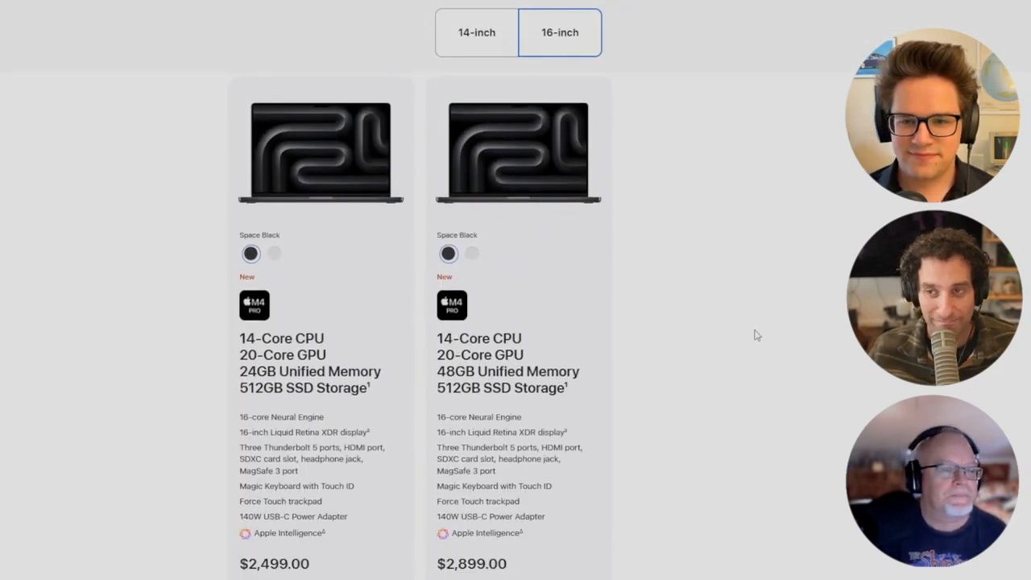
scroll("down", 3)
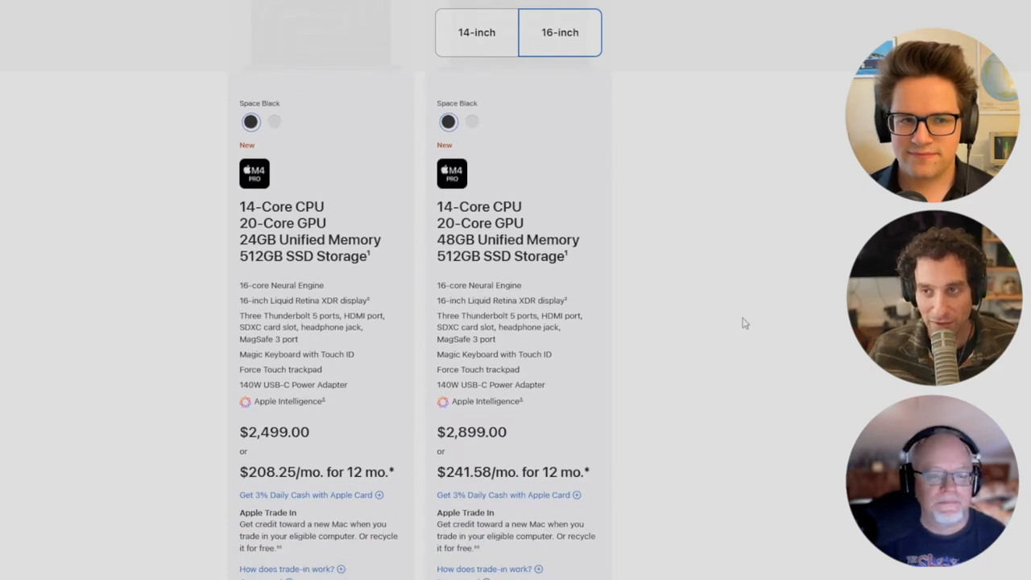
scroll("down", 3)
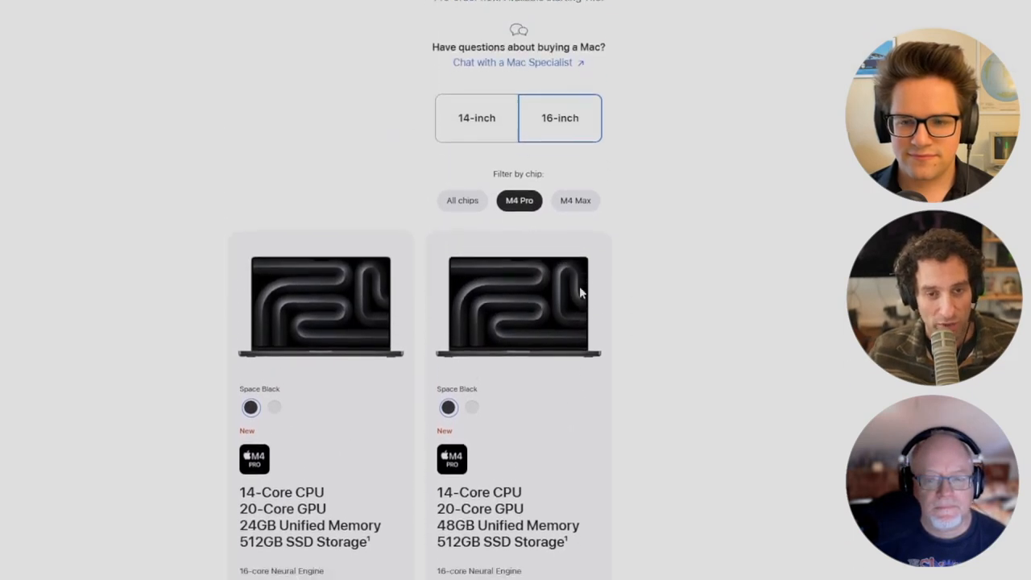
scroll("down", 3)
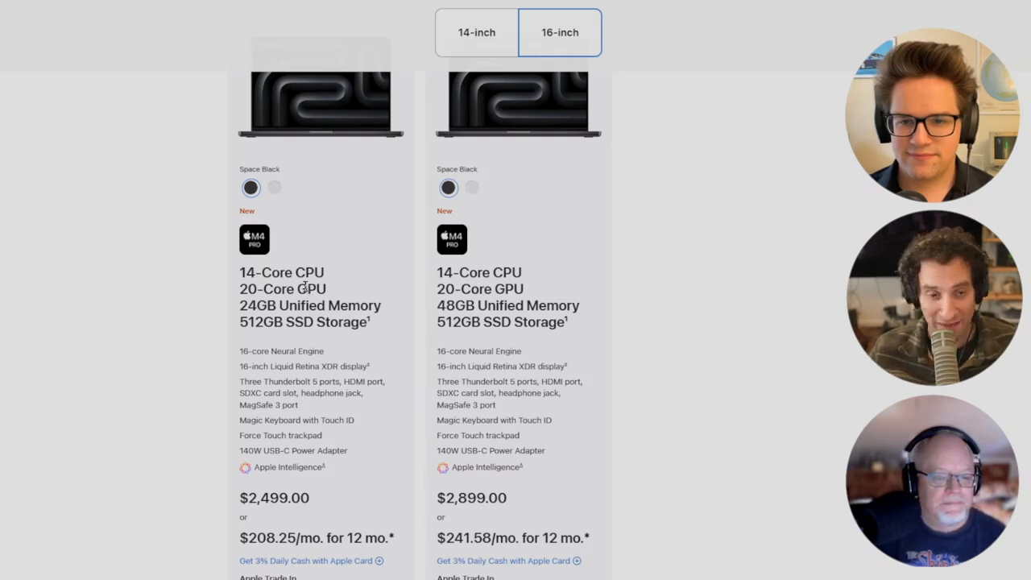
mouse_move(384, 320)
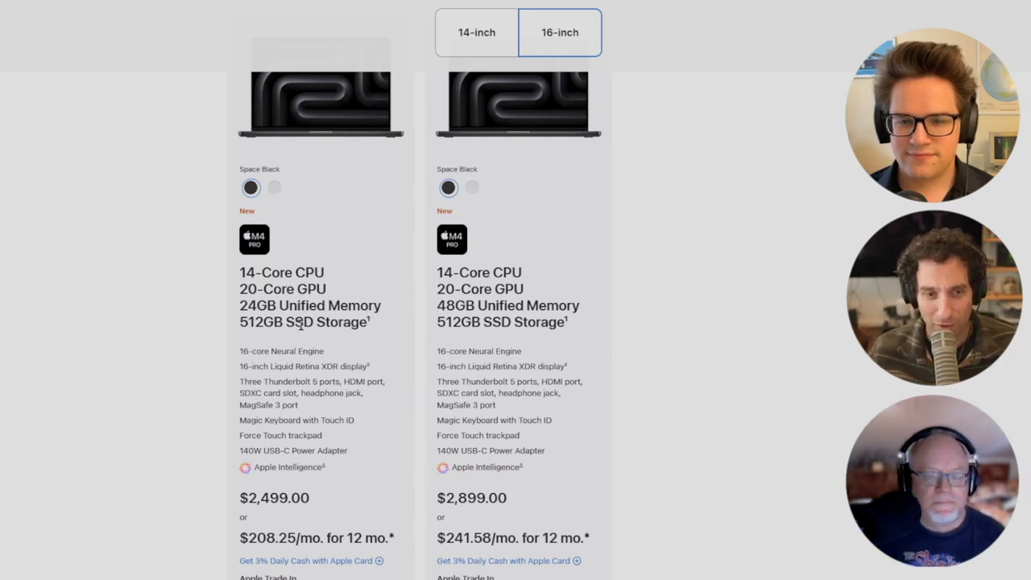
scroll("down", 3)
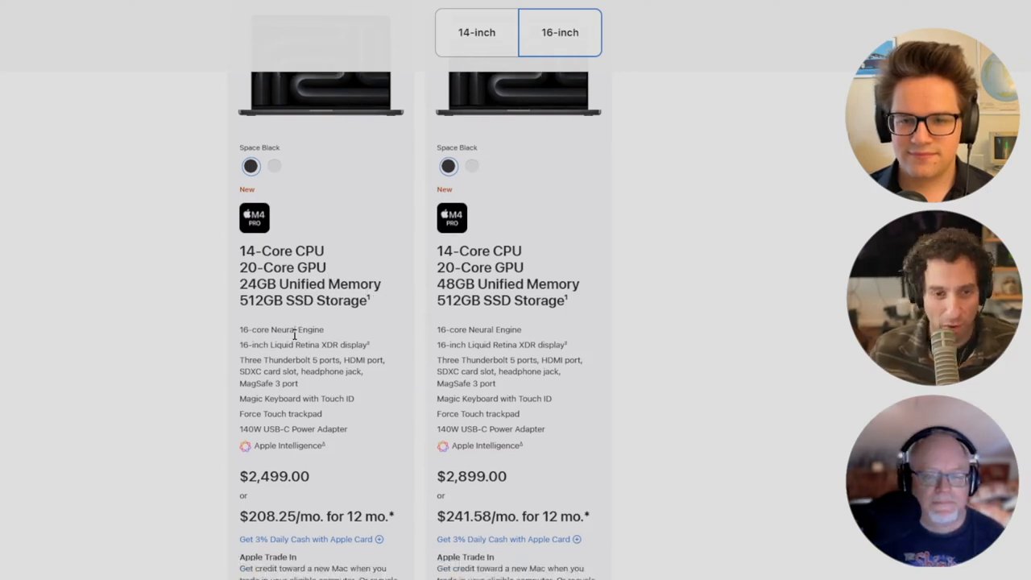
scroll("down", 3)
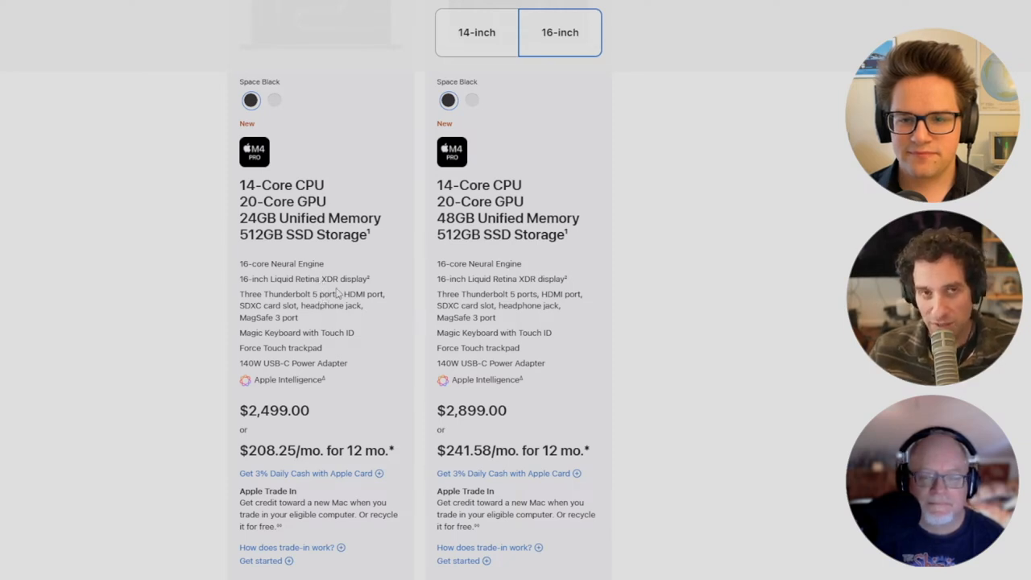
mouse_move(358, 317)
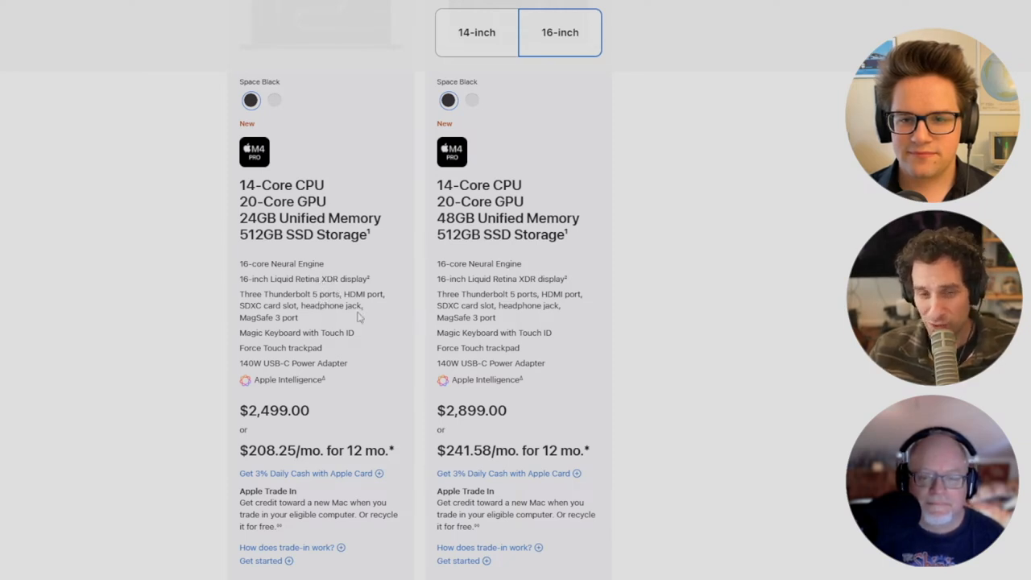
scroll("down", 3)
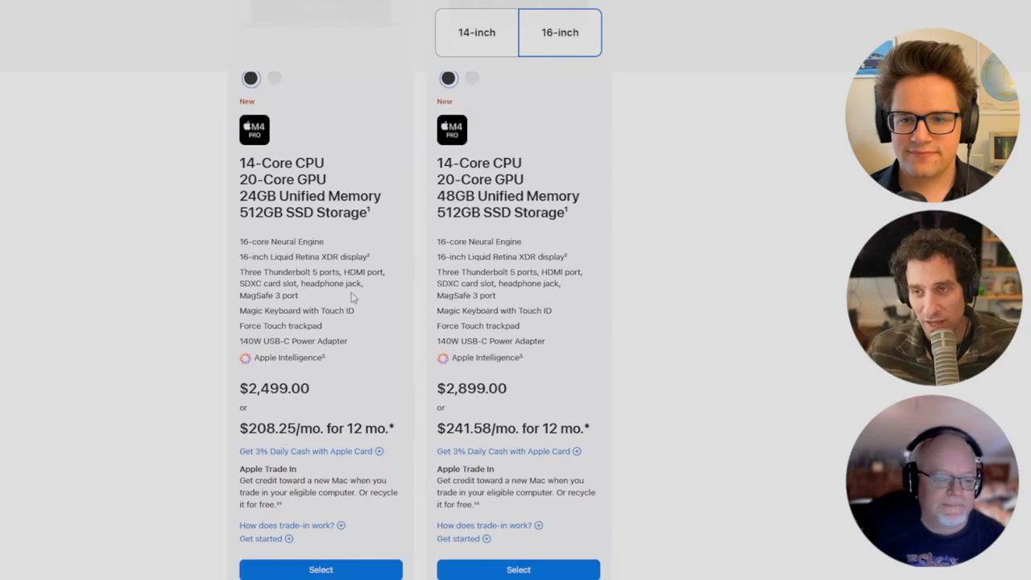
scroll("down", 3)
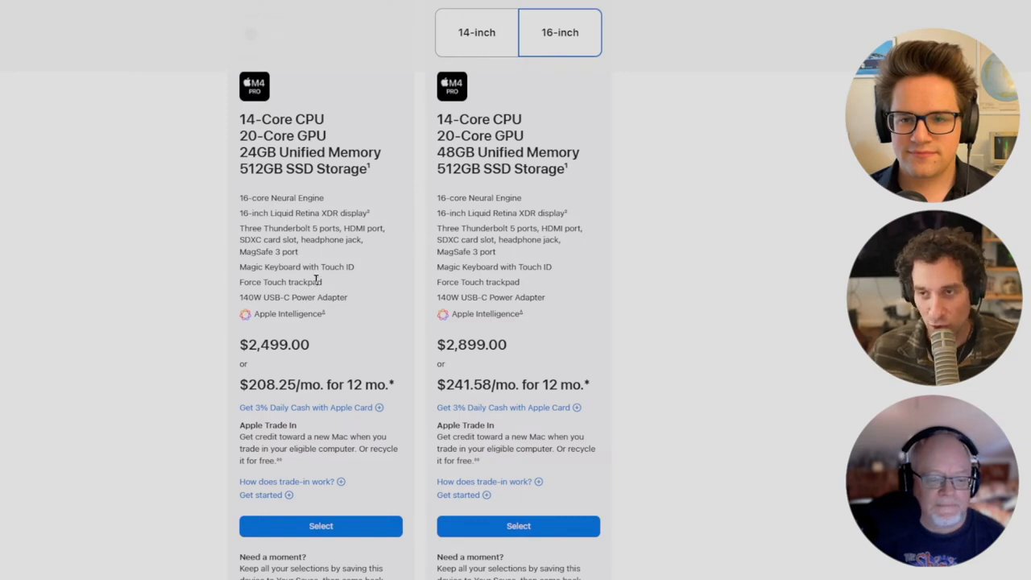
scroll("down", 3)
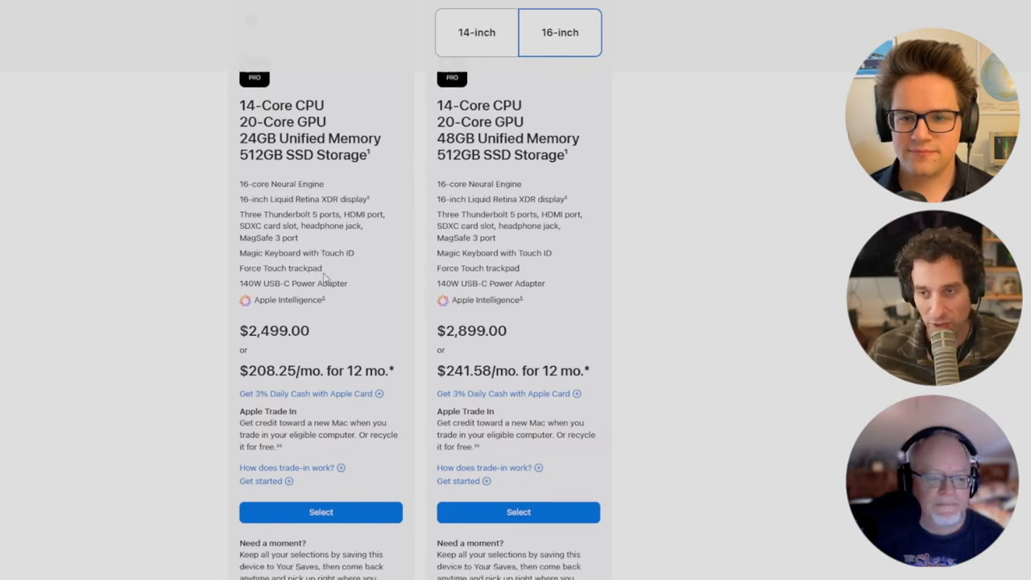